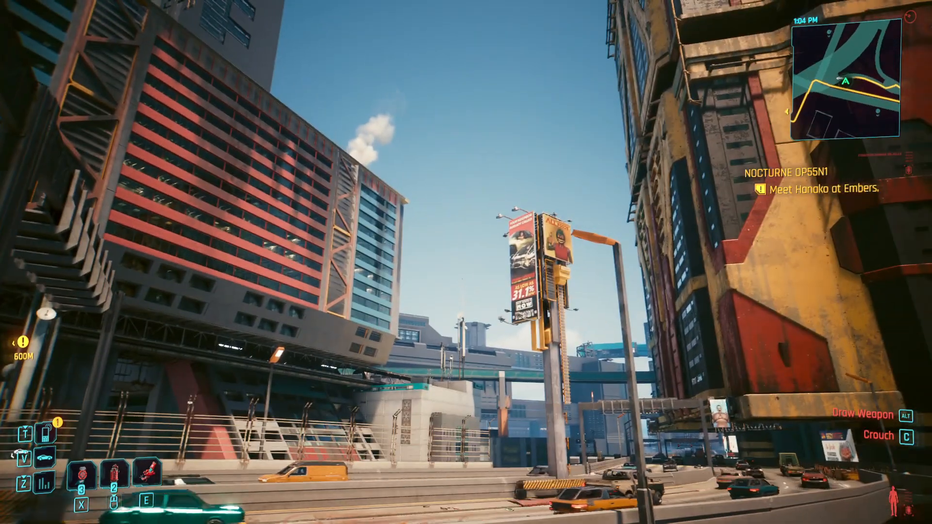
pyautogui.moveTo(466, 262)
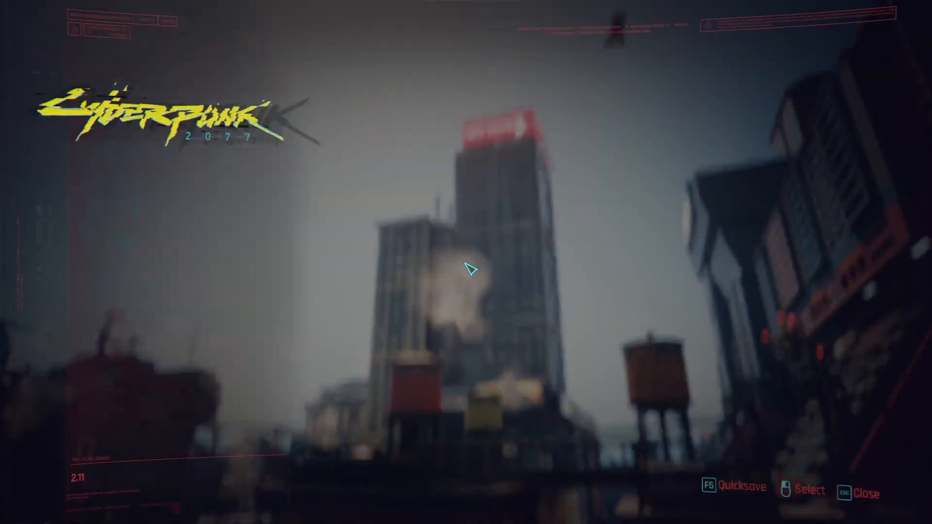
pyautogui.click(119, 389)
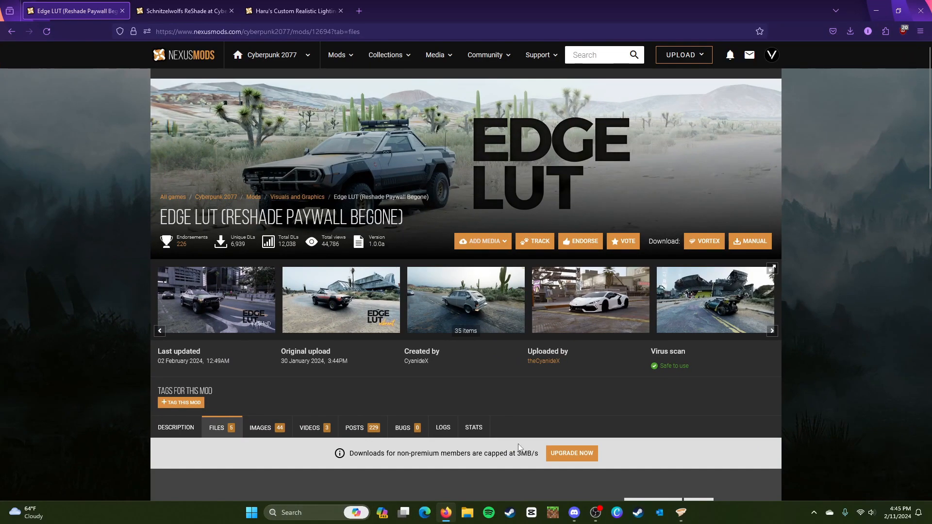
pyautogui.moveTo(570, 284)
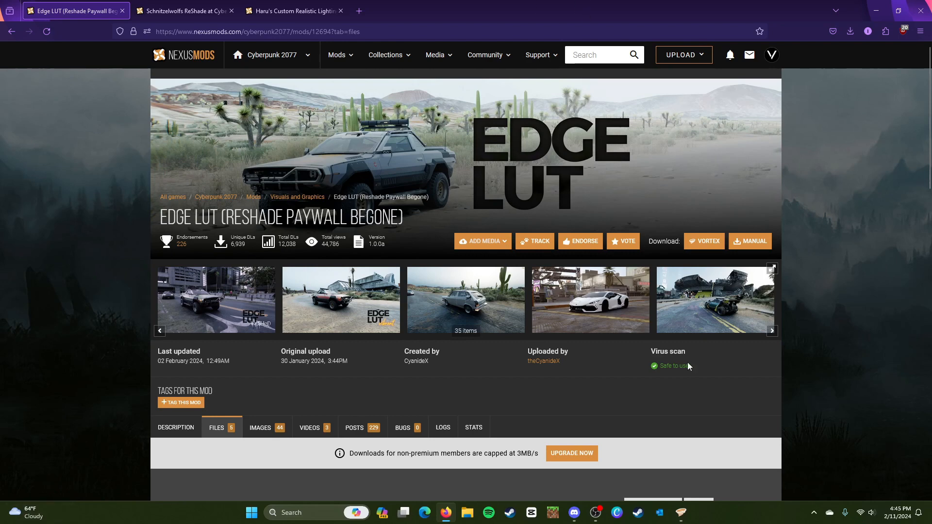
pyautogui.doubleClick(174, 217)
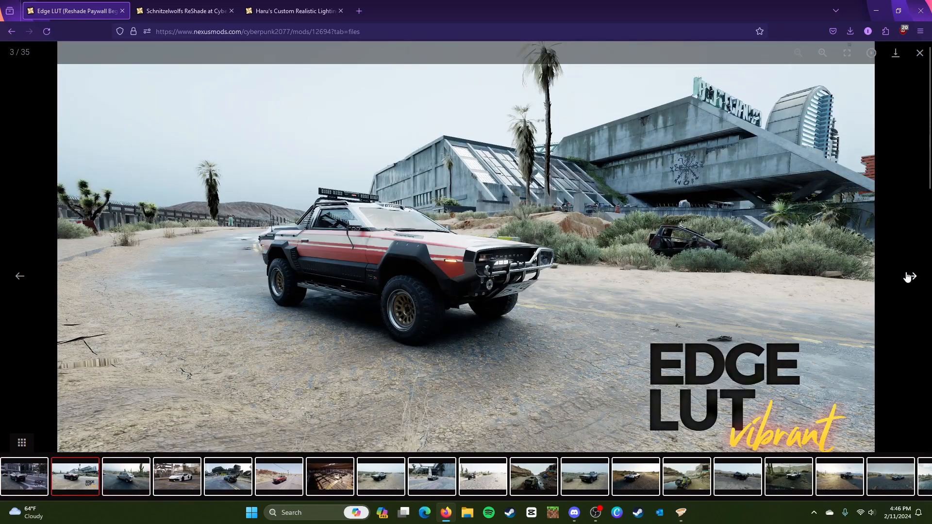
pyautogui.click(911, 275)
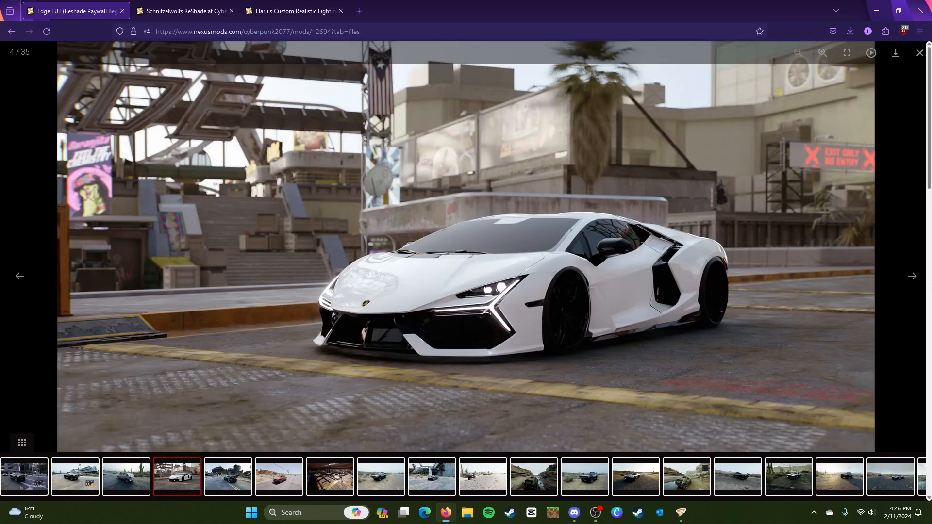
pyautogui.click(911, 276)
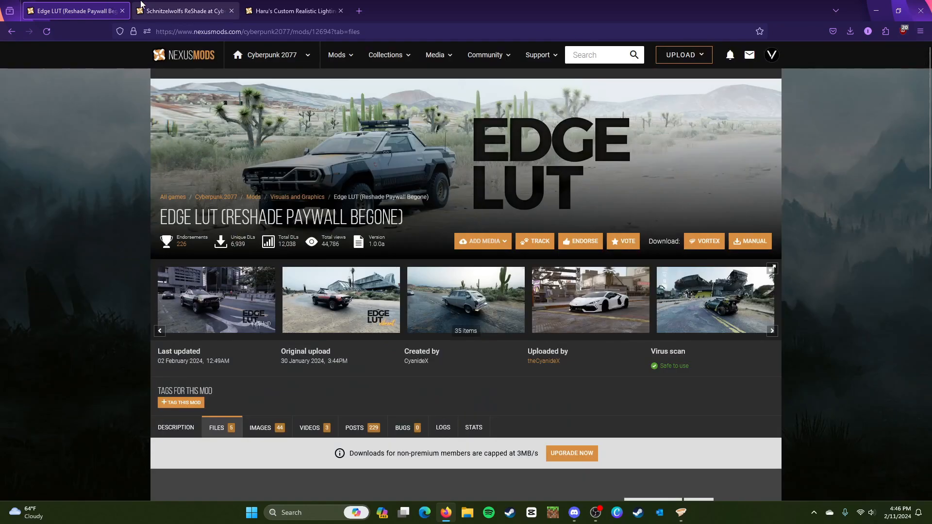
pyautogui.click(184, 11)
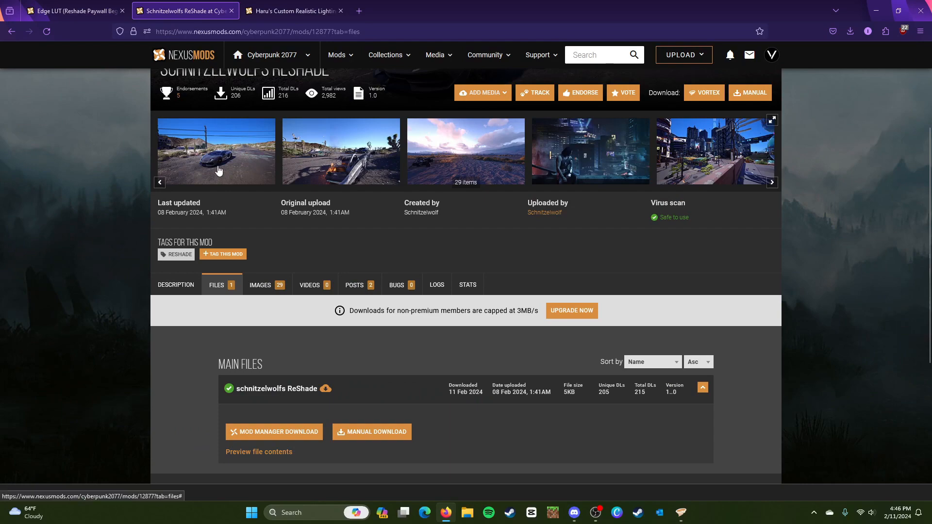
pyautogui.click(216, 151)
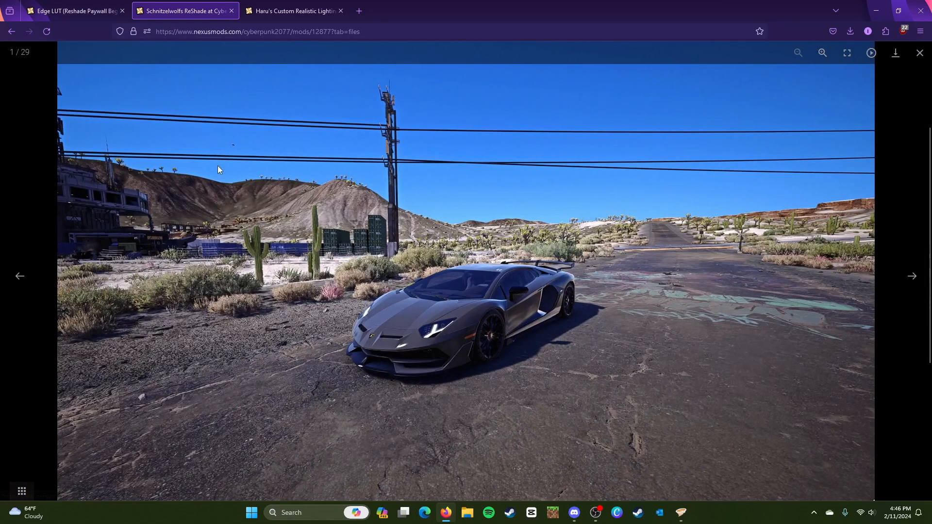
pyautogui.click(920, 52)
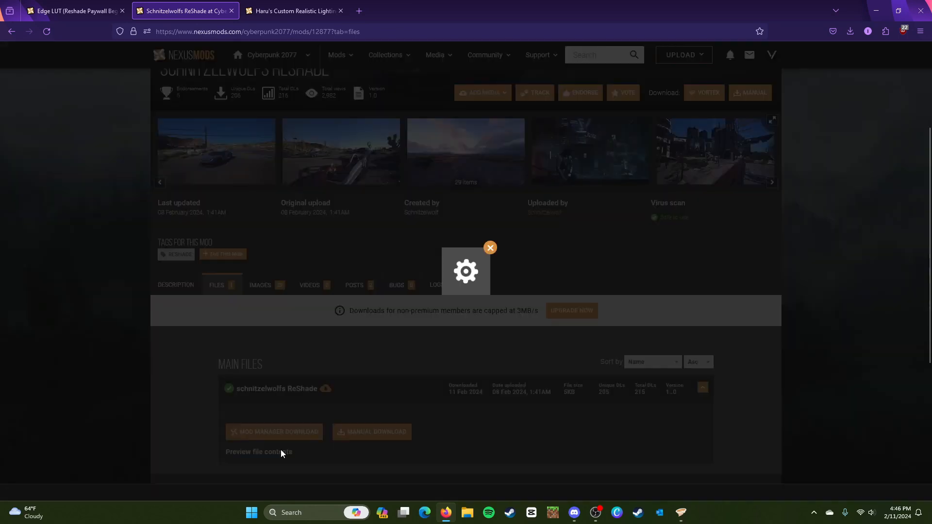
pyautogui.click(258, 452)
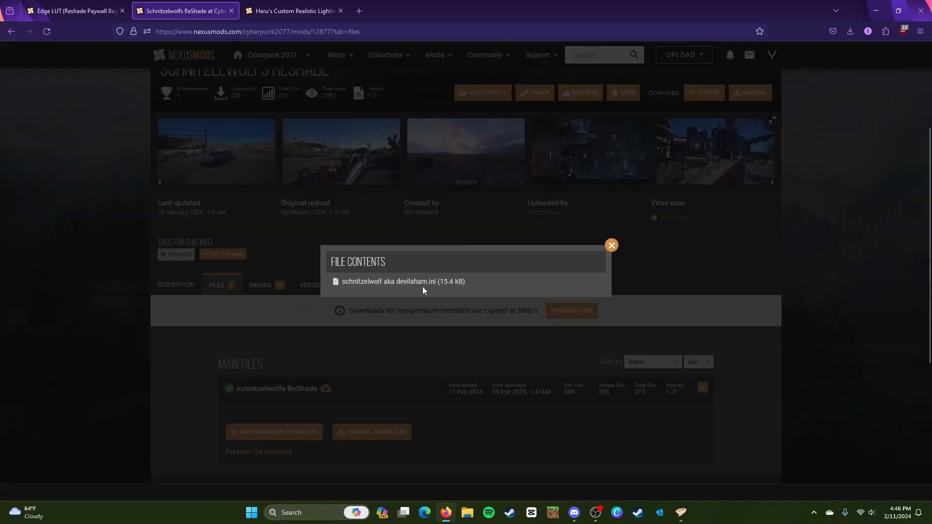
pyautogui.doubleClick(431, 281)
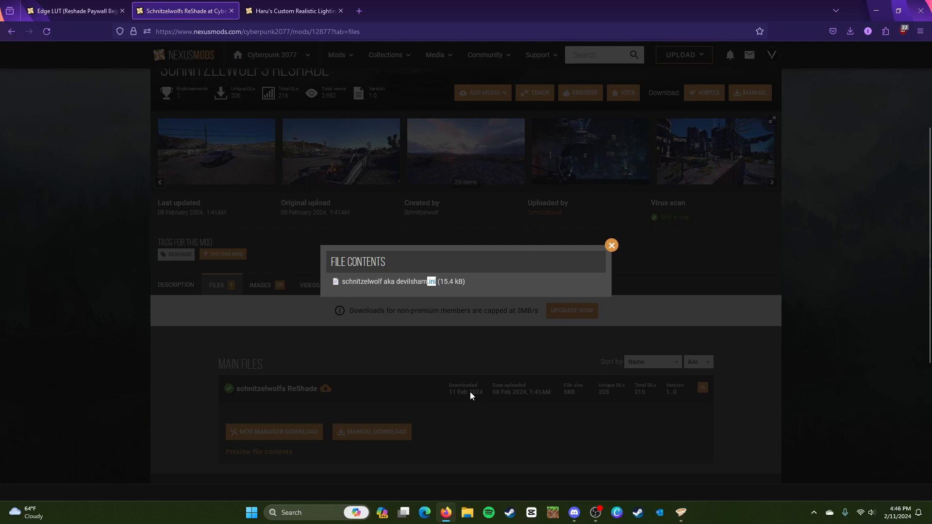
pyautogui.moveTo(611, 245)
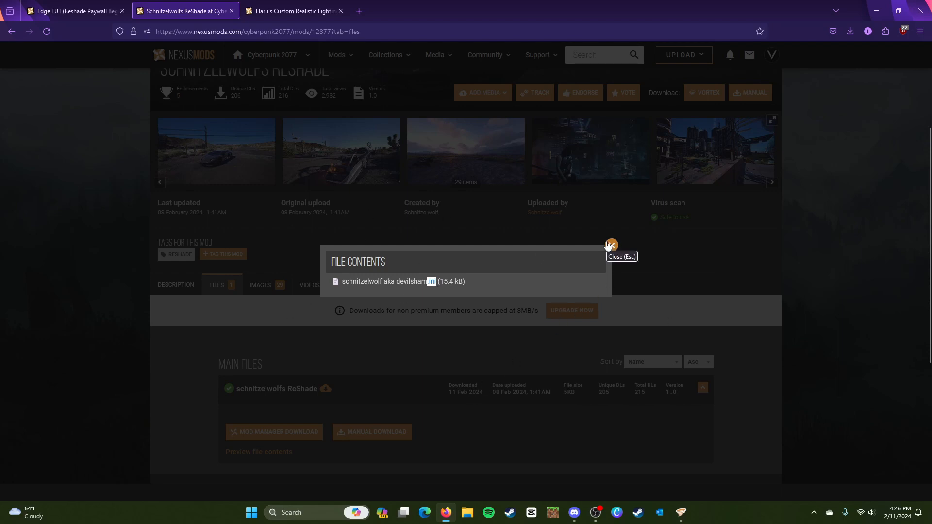
pyautogui.click(610, 244)
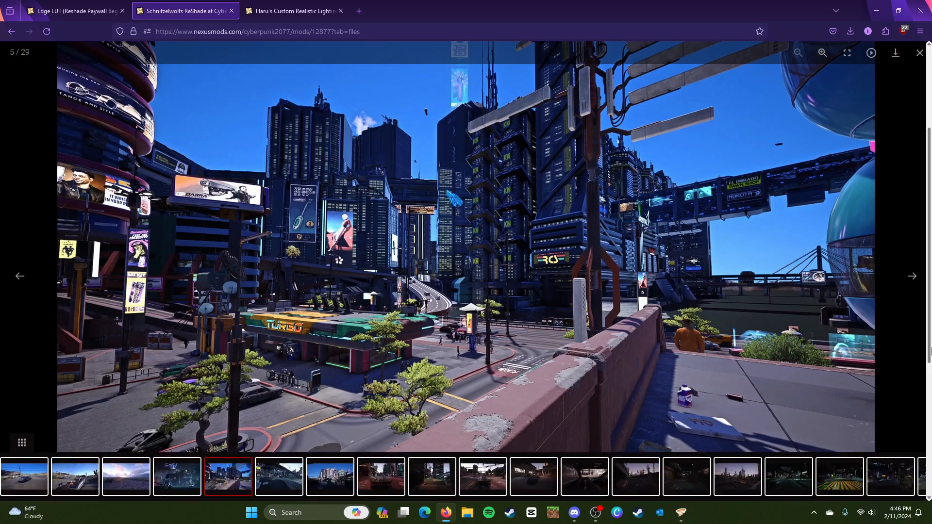
pyautogui.moveTo(773, 131)
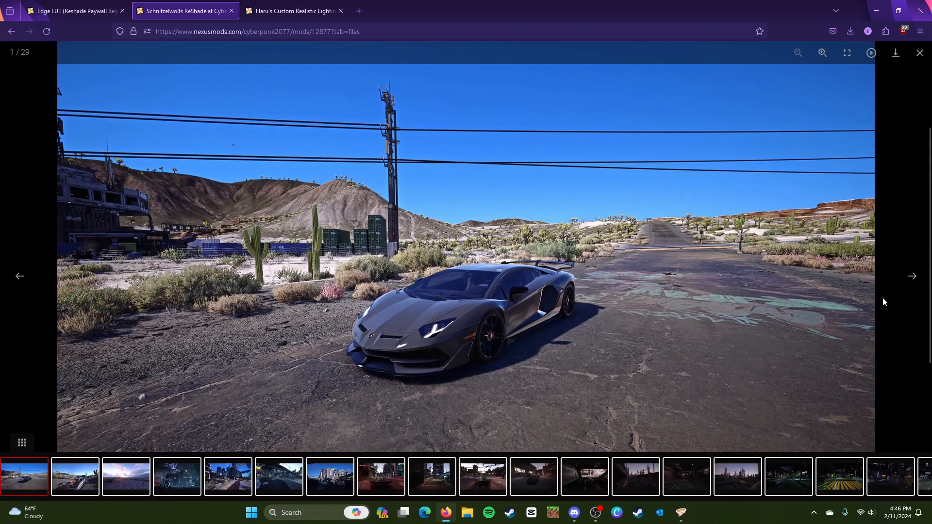
pyautogui.click(920, 52)
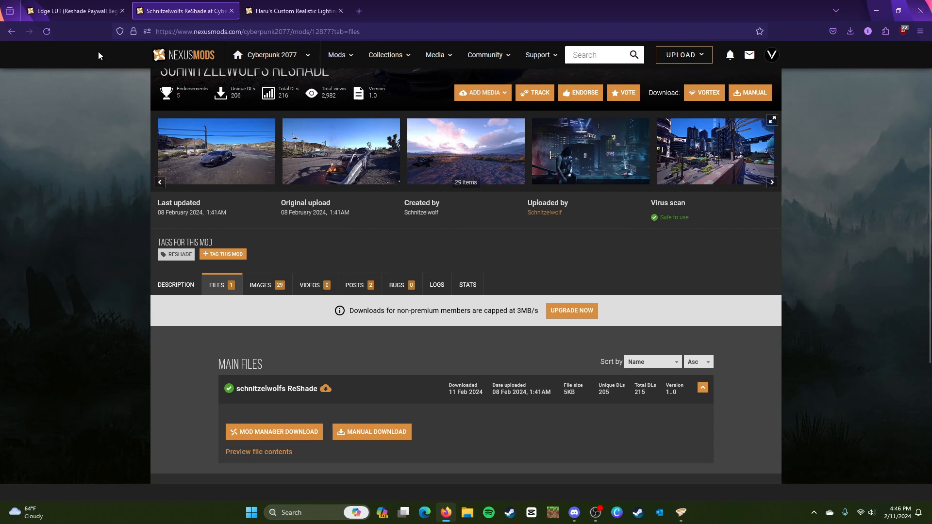
pyautogui.moveTo(267, 435)
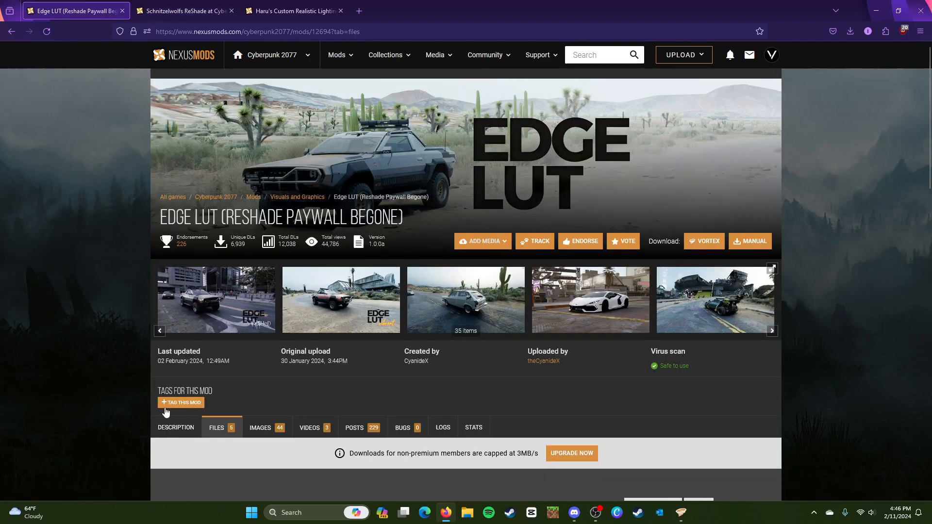
pyautogui.scroll(-3)
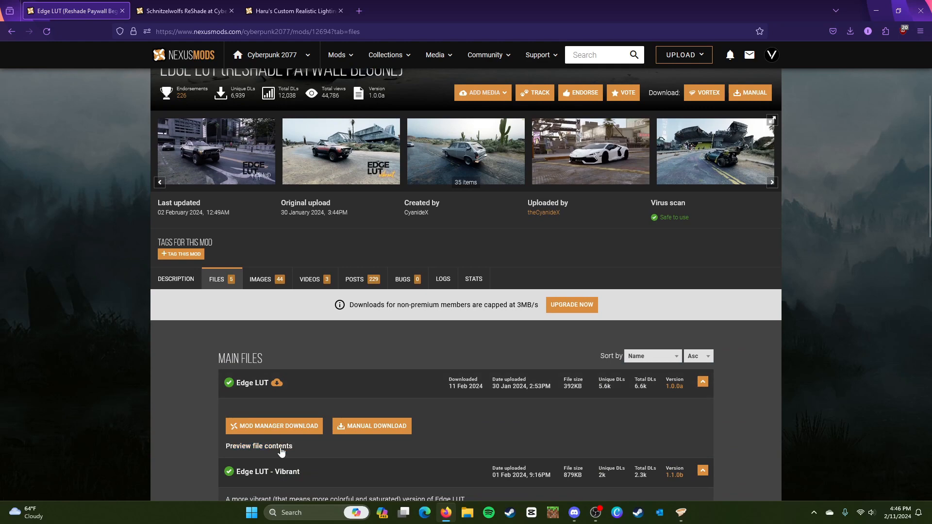
pyautogui.click(258, 446)
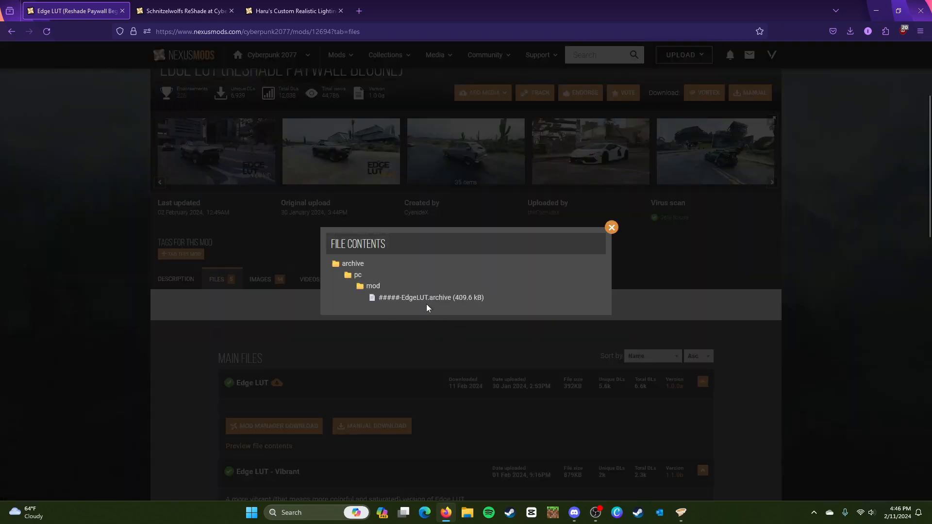
pyautogui.click(351, 263)
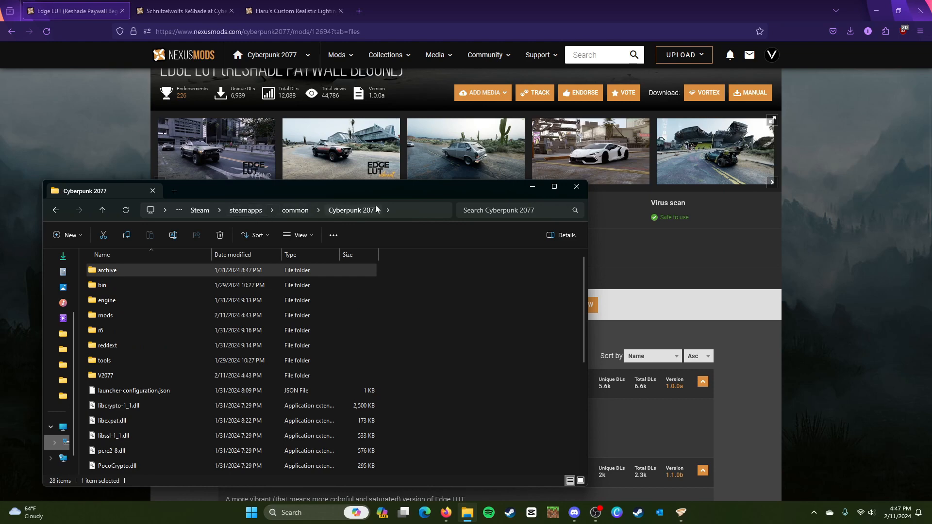
# - Inspect the Cyberpunk 2077 archive folder, which holds only a pc folder, and go back
pyautogui.click(119, 330)
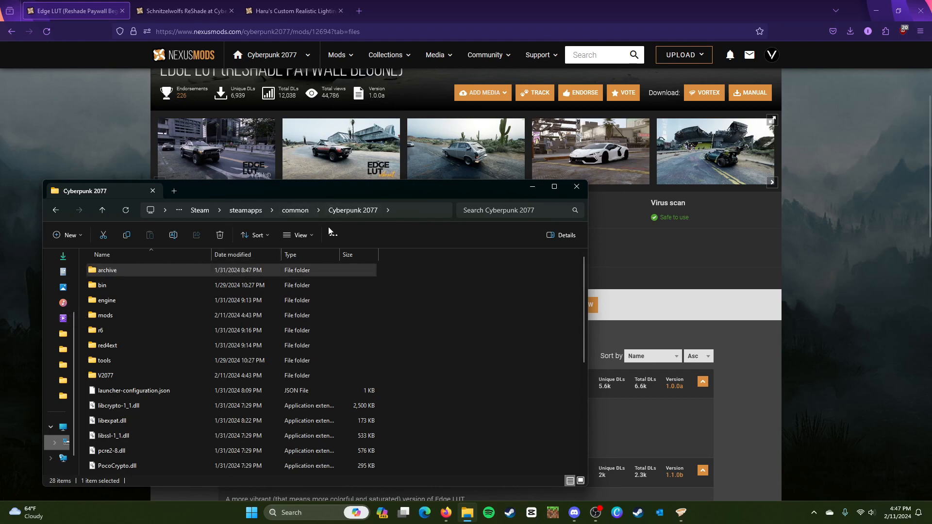
pyautogui.doubleClick(108, 270)
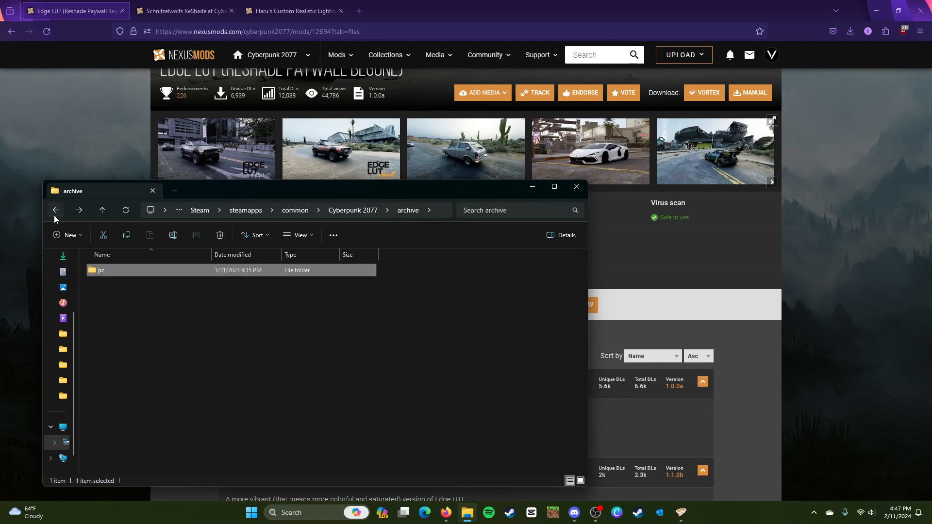
pyautogui.click(102, 209)
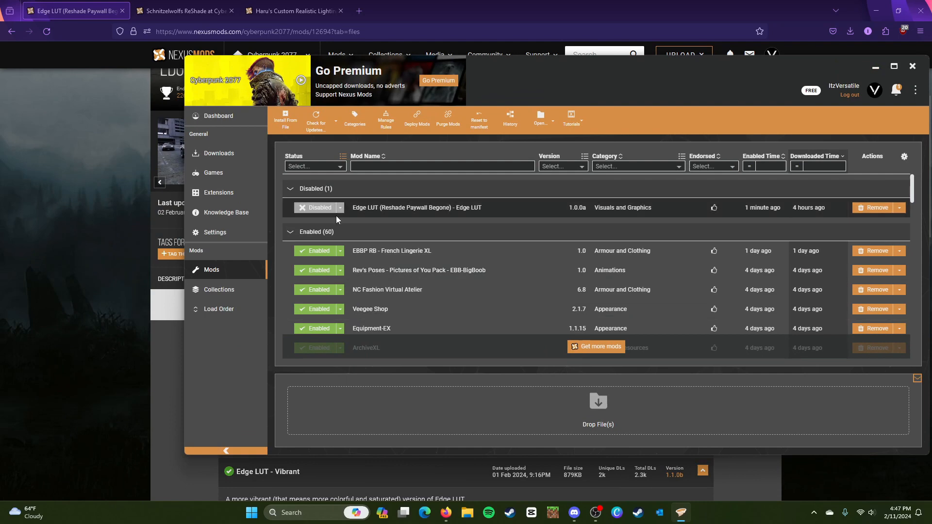
# - Enable the Edge LUT (Reshade Paywall Begone) mod so it joins the 61 active mods
pyautogui.click(317, 208)
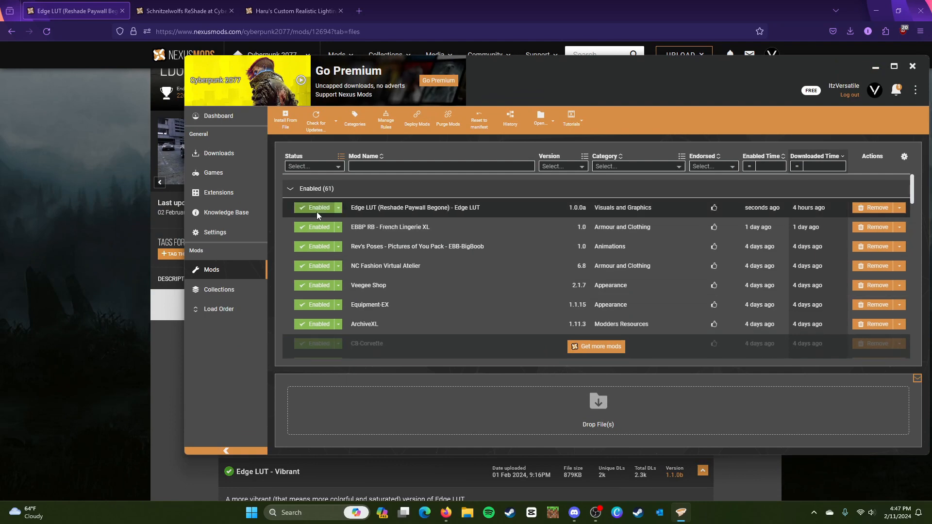
pyautogui.click(218, 152)
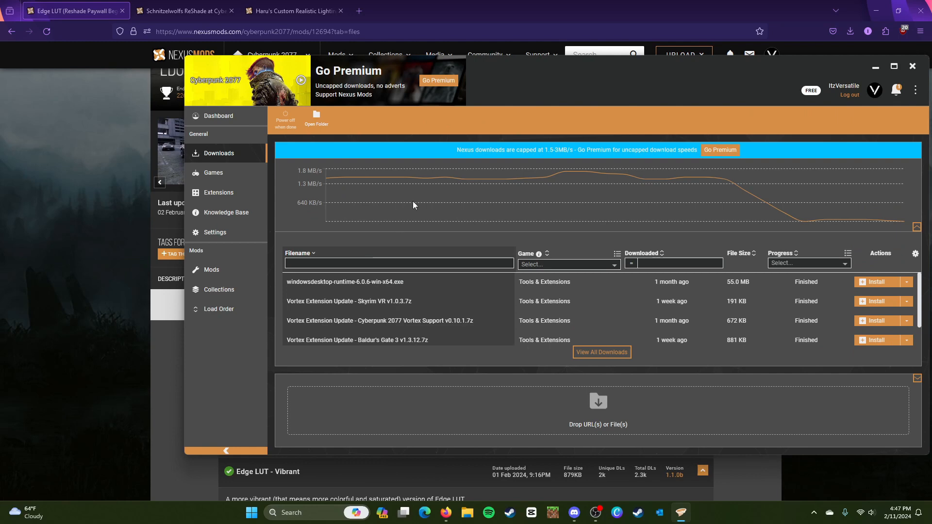
pyautogui.moveTo(507, 224)
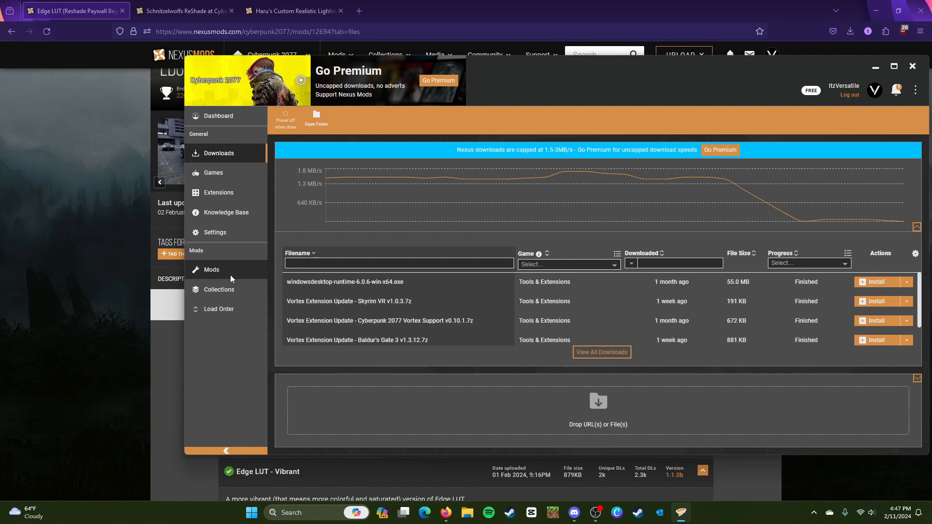
pyautogui.click(211, 269)
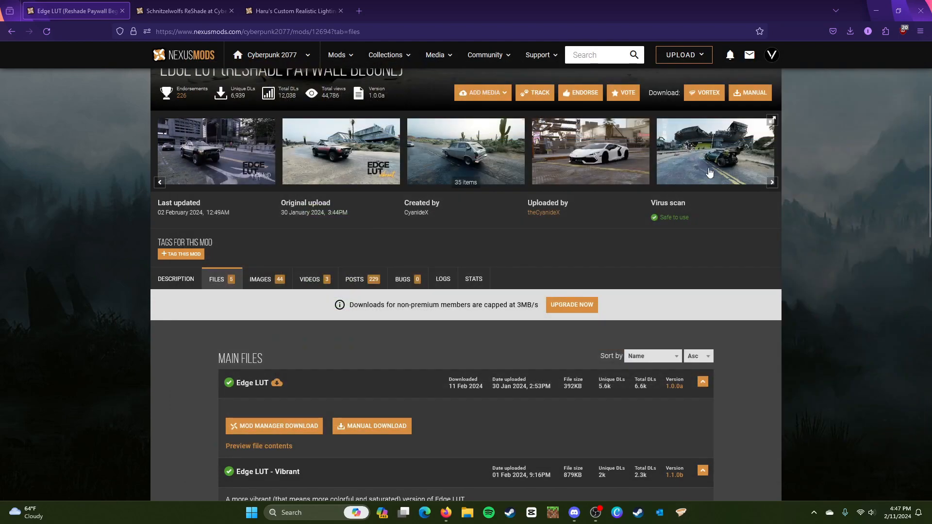
# - Launch Cyberpunk 2077 from its desktop shortcut to see the new colour grading
pyautogui.scroll(-3)
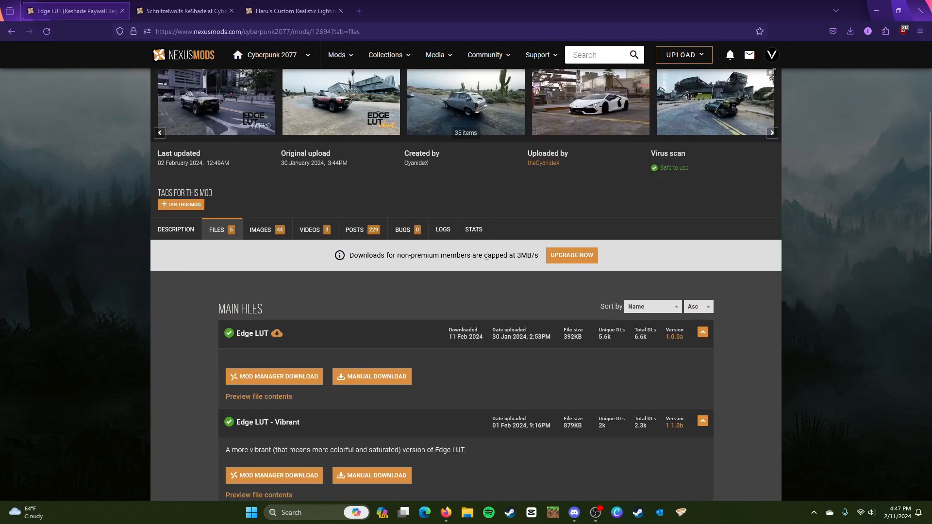
pyautogui.scroll(-3)
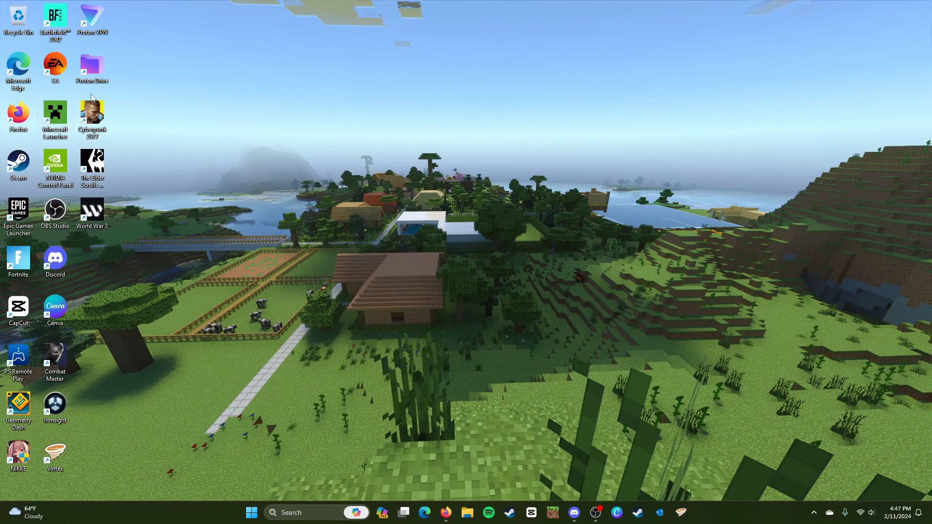
pyautogui.doubleClick(92, 116)
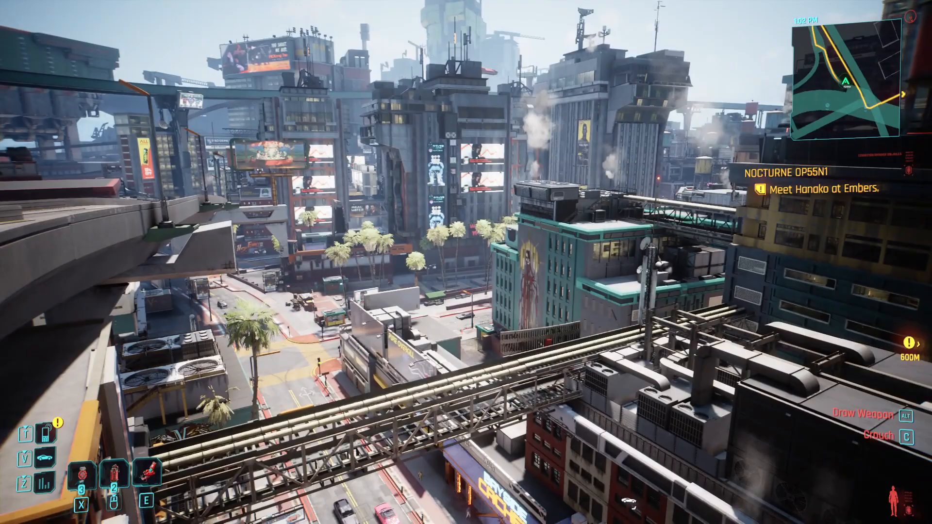
pyautogui.moveTo(466, 262)
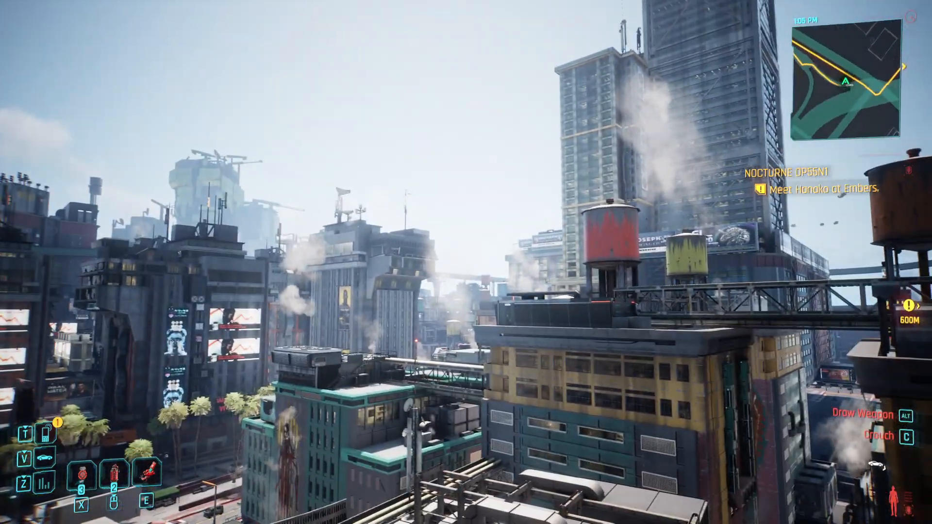
pyautogui.moveTo(466, 262)
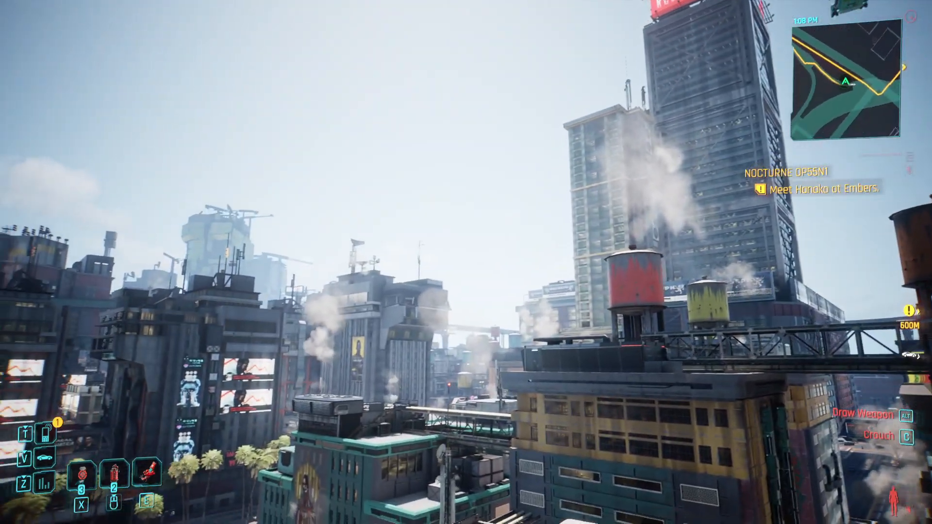
pyautogui.moveTo(466, 262)
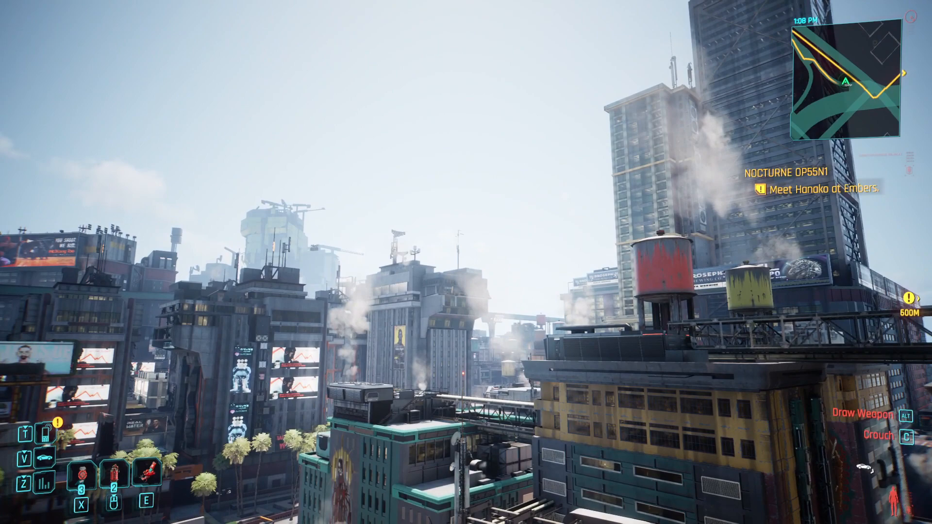